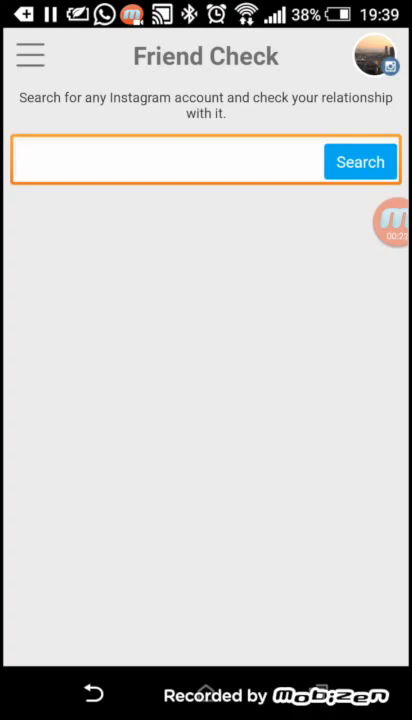
Step: Bring up the navigation drawer listing Non Followers and Fans from Friend Check
left_click(30, 56)
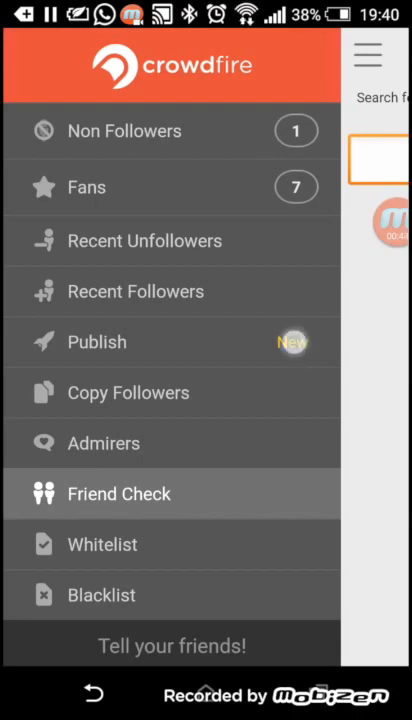
Step: Switch from Friend Check to the Publish section in the drawer
left_click(97, 341)
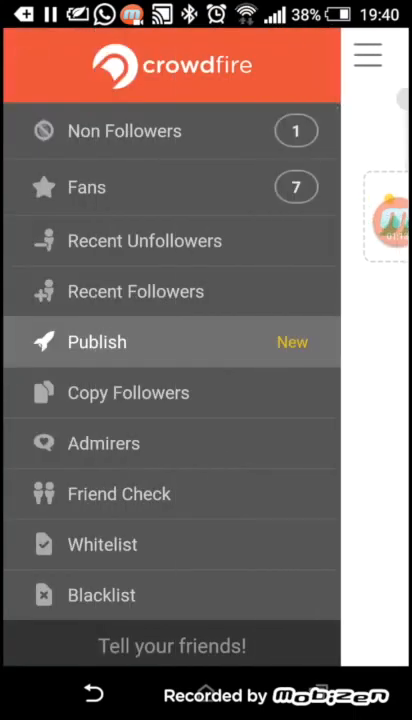
Step: In Copy Followers, search 'Dubai' and load dubaimediaoffice's followers list
left_click(127, 392)
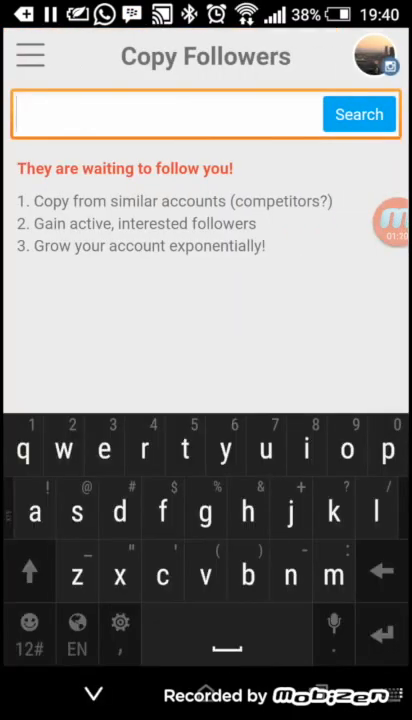
type("Dubaimediaoffice")
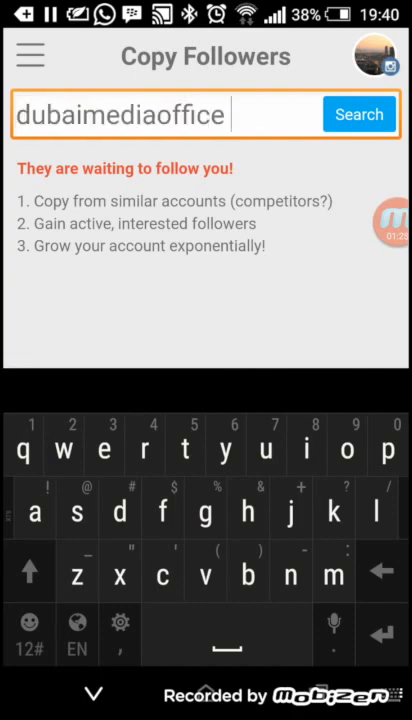
left_click(359, 114)
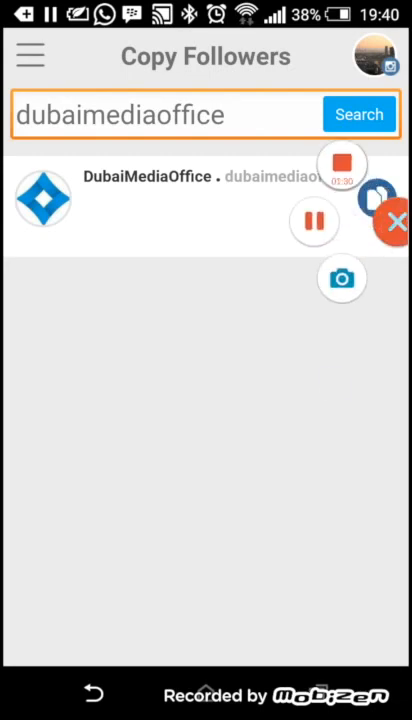
left_click(160, 114)
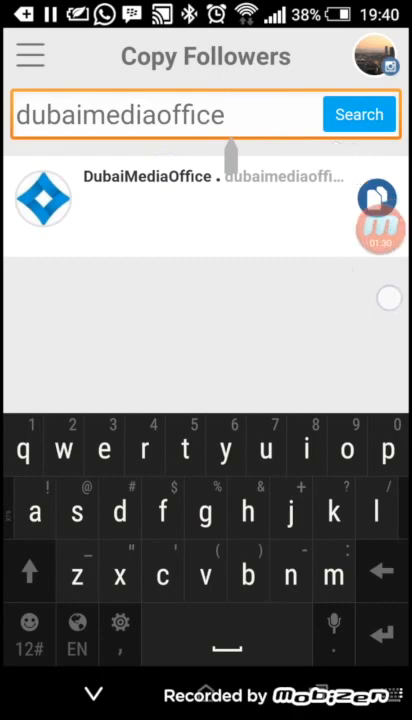
left_click(359, 114)
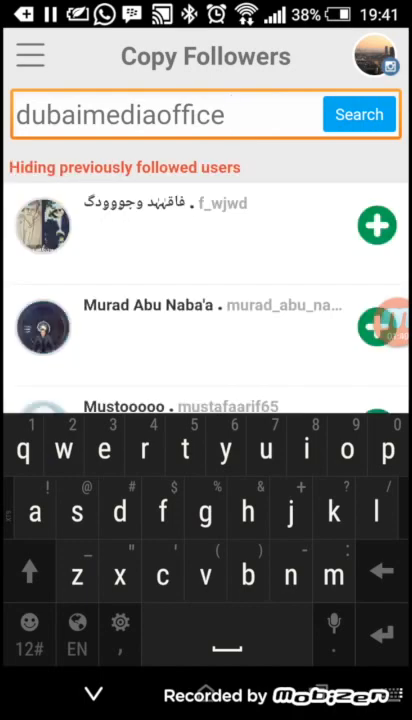
scroll("up", 3)
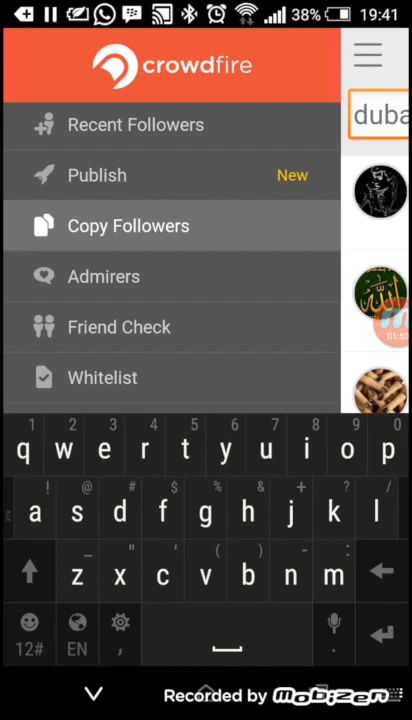
Step: Run Friend Check on the dubaimediaoffice account
left_click(119, 327)
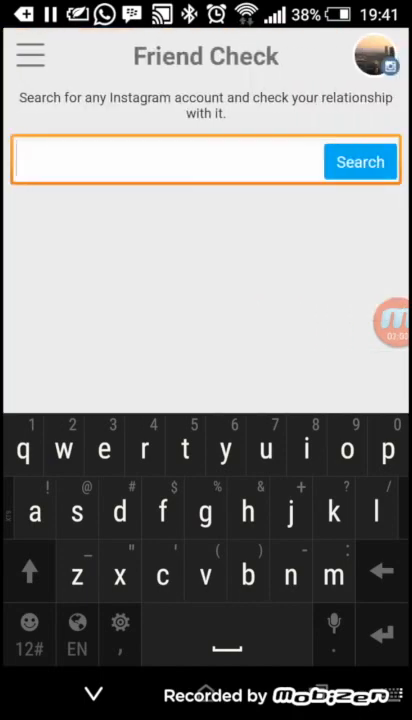
type("d")
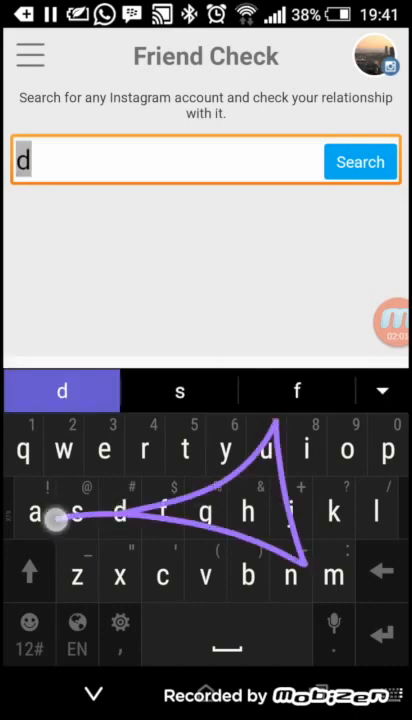
type("ubaimediaoffice")
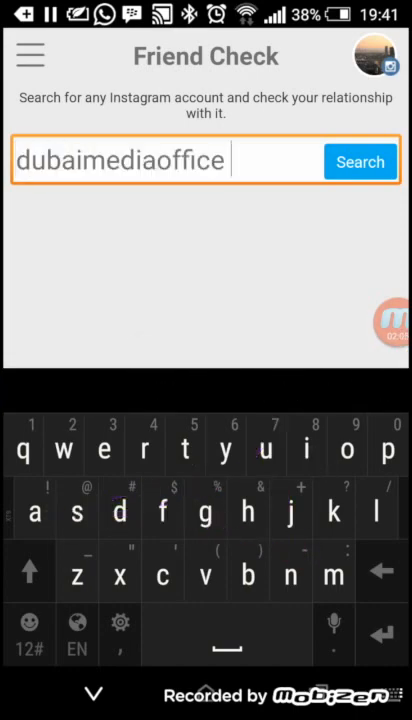
left_click(359, 161)
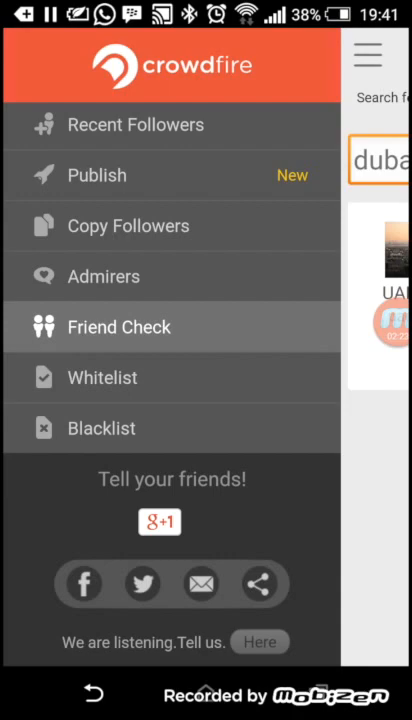
Step: View the Whitelist, then move to Non Followers and reopen the section list
left_click(101, 377)
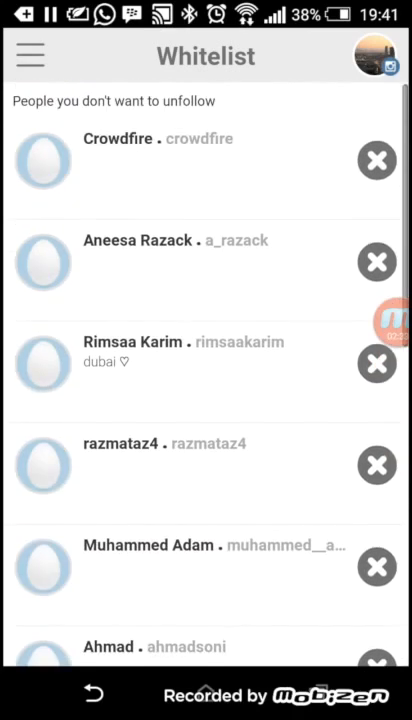
left_click(30, 55)
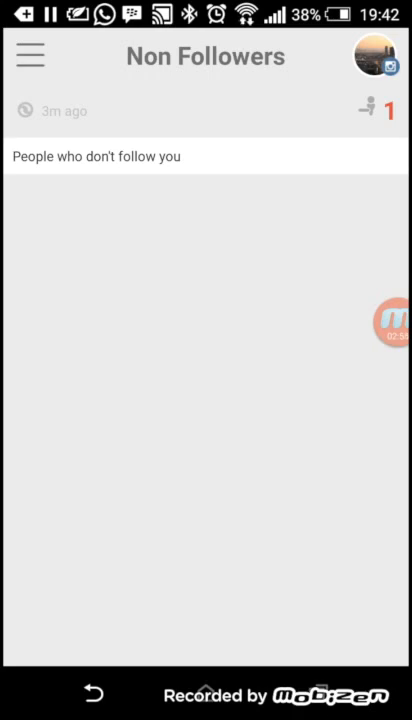
left_click(30, 55)
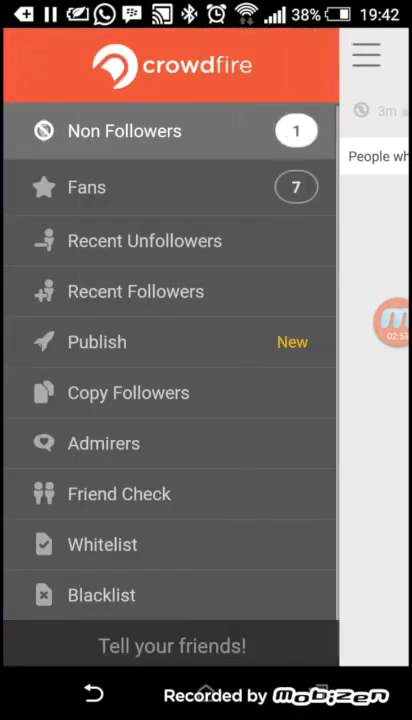